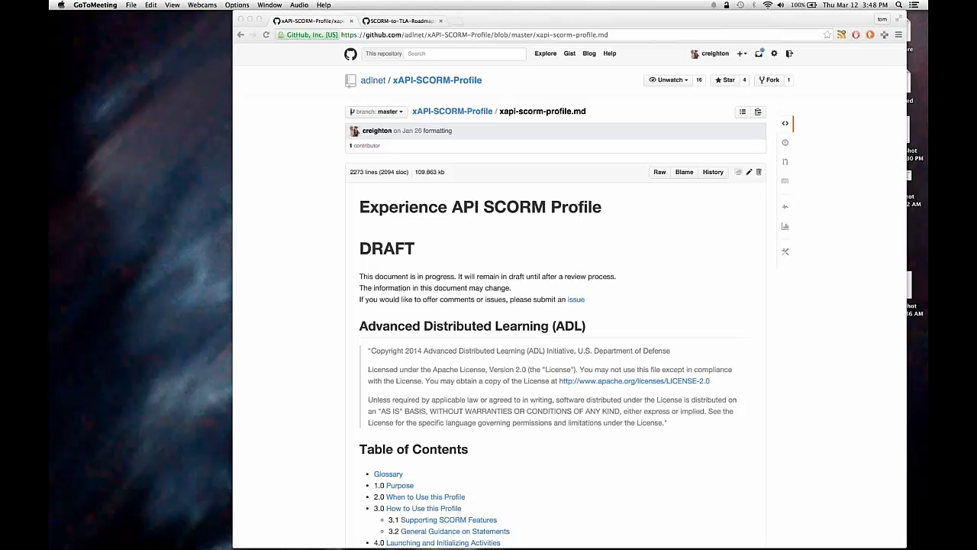
# Step: Scroll through the draft, then jump to section 4.0 Launching and Initializing Activities via the table of contents
pyautogui.scroll(-3)
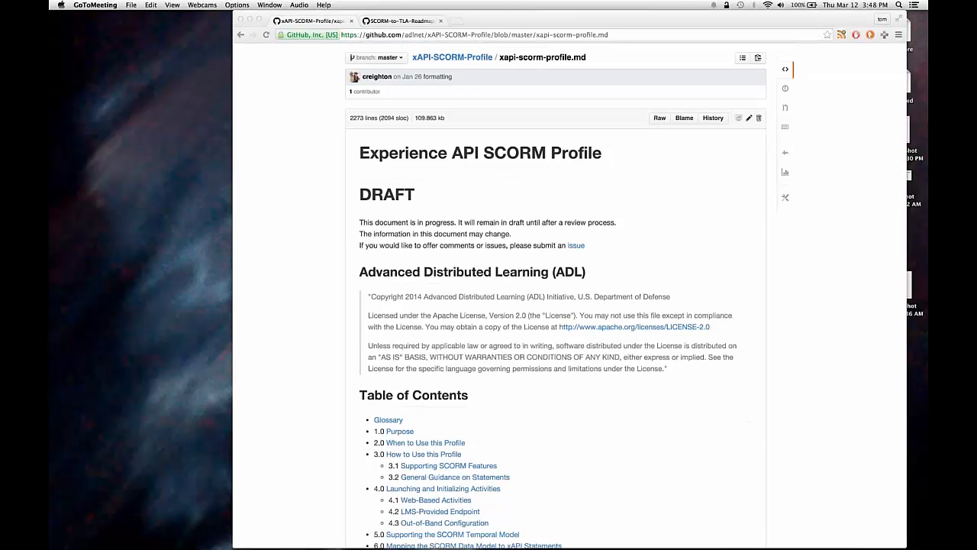
pyautogui.scroll(-3)
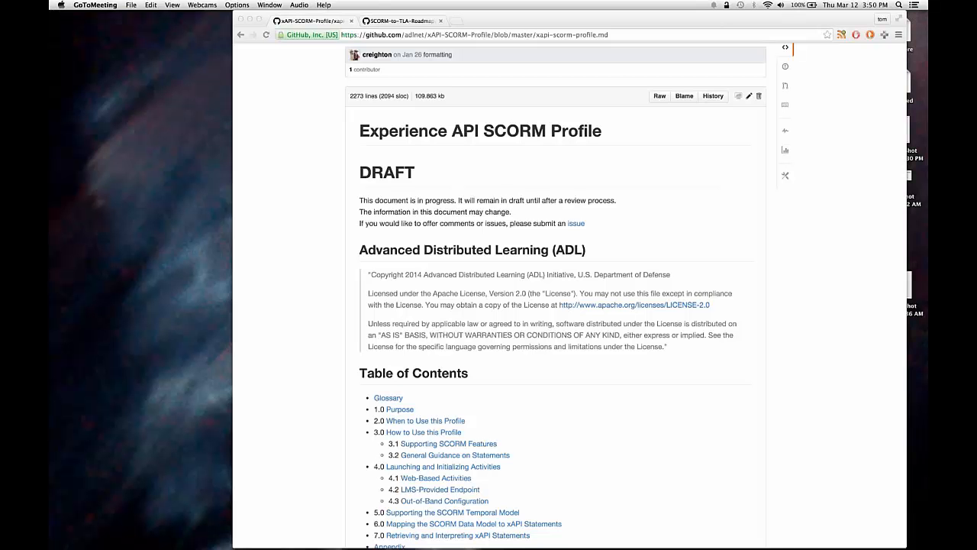
pyautogui.scroll(-3)
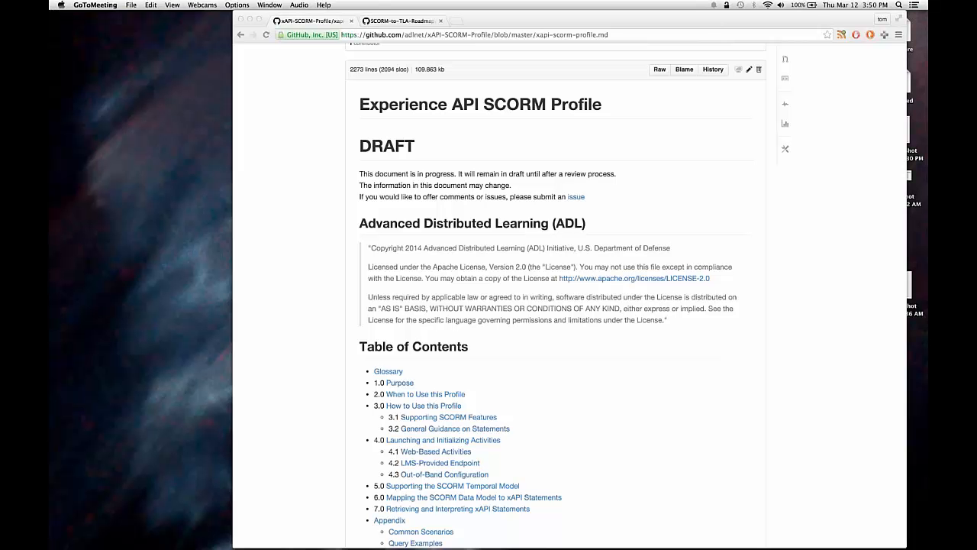
pyautogui.scroll(-3)
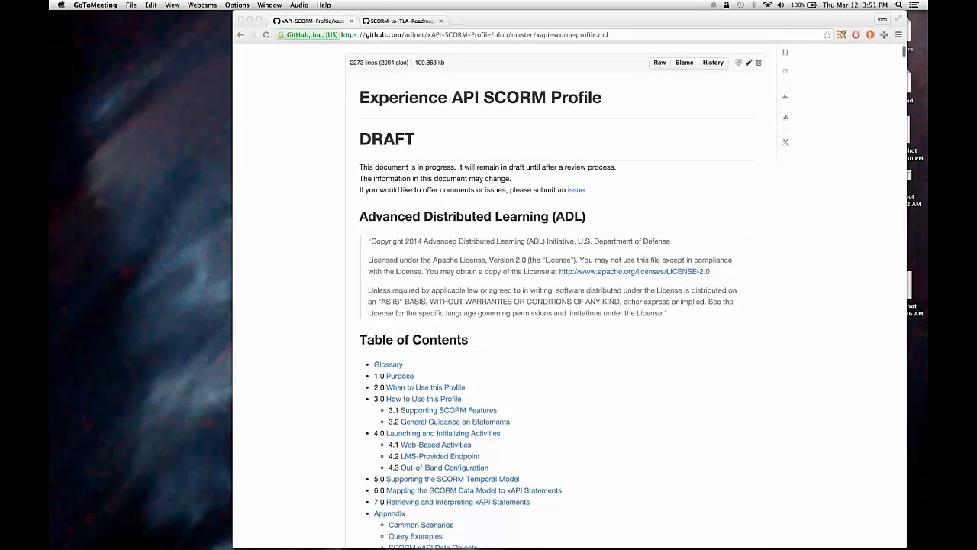
pyautogui.scroll(3)
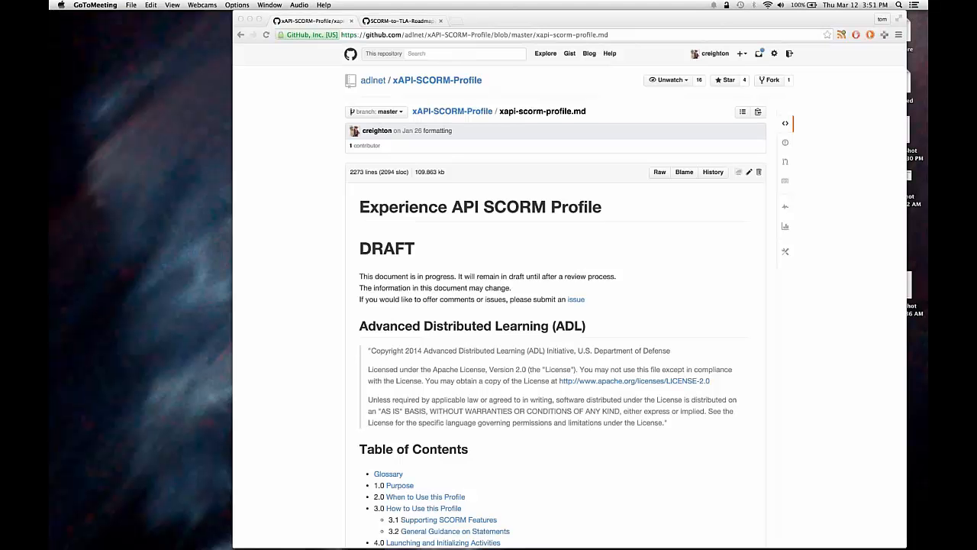
pyautogui.scroll(-3)
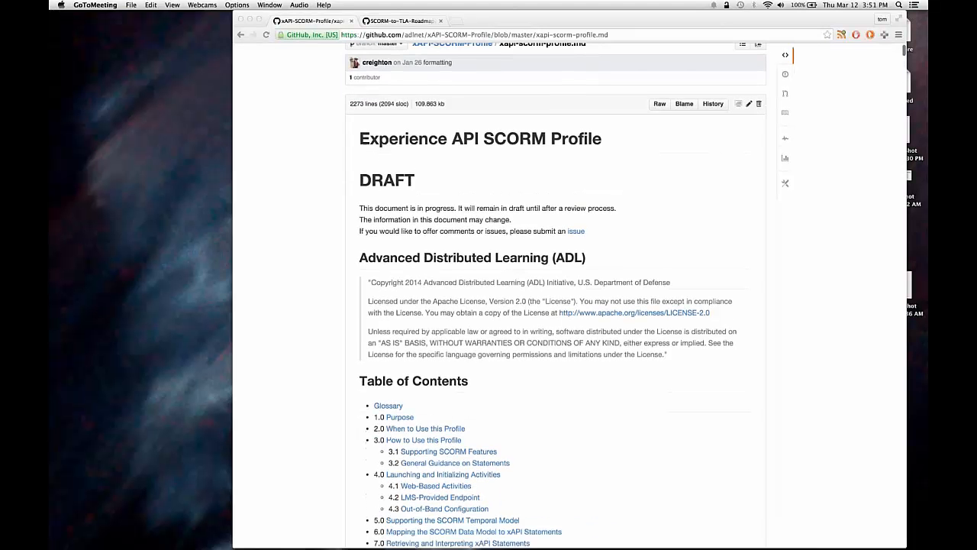
pyautogui.scroll(-3)
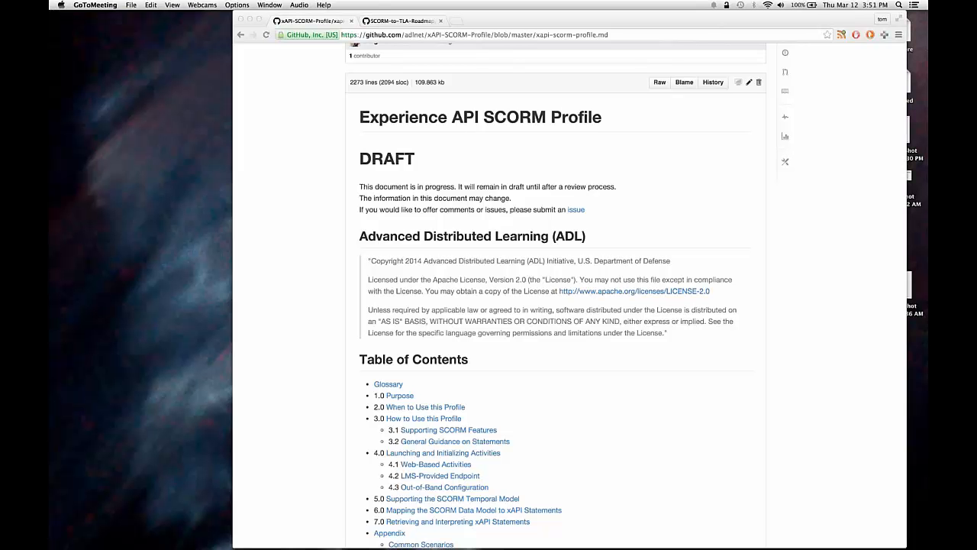
pyautogui.scroll(-3)
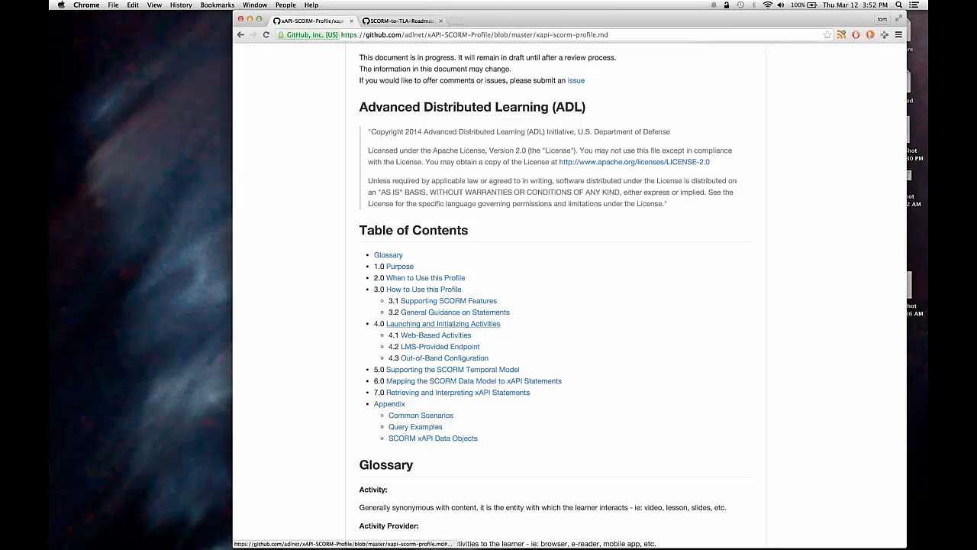
pyautogui.click(443, 323)
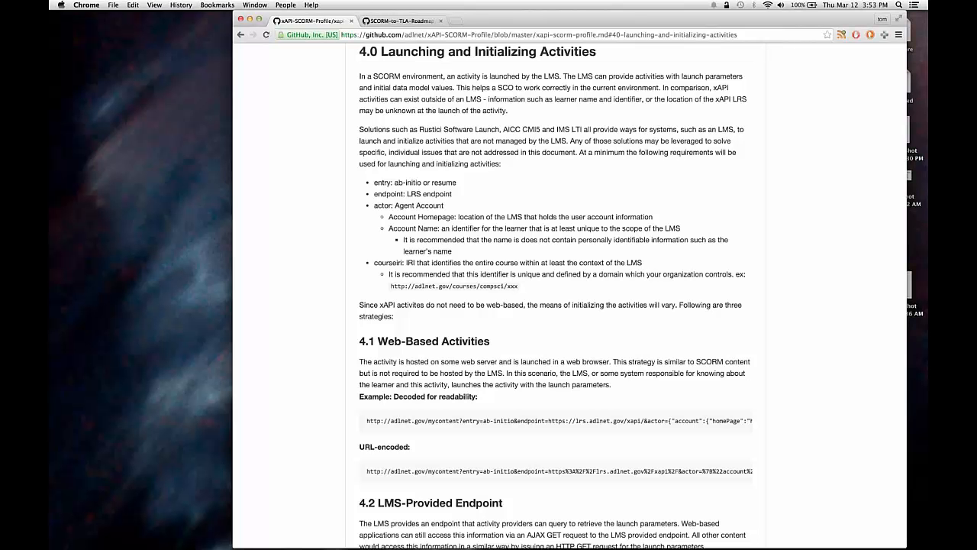
# Step: Scroll down to section 4.3 Out-of-Band Configuration and section 5.0 SCORM Temporal Model
pyautogui.scroll(-3)
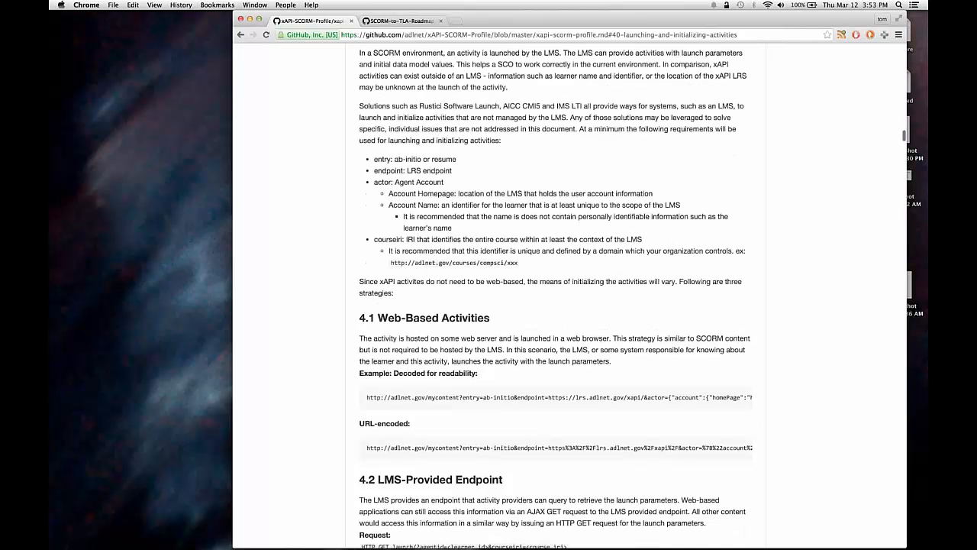
pyautogui.scroll(-3)
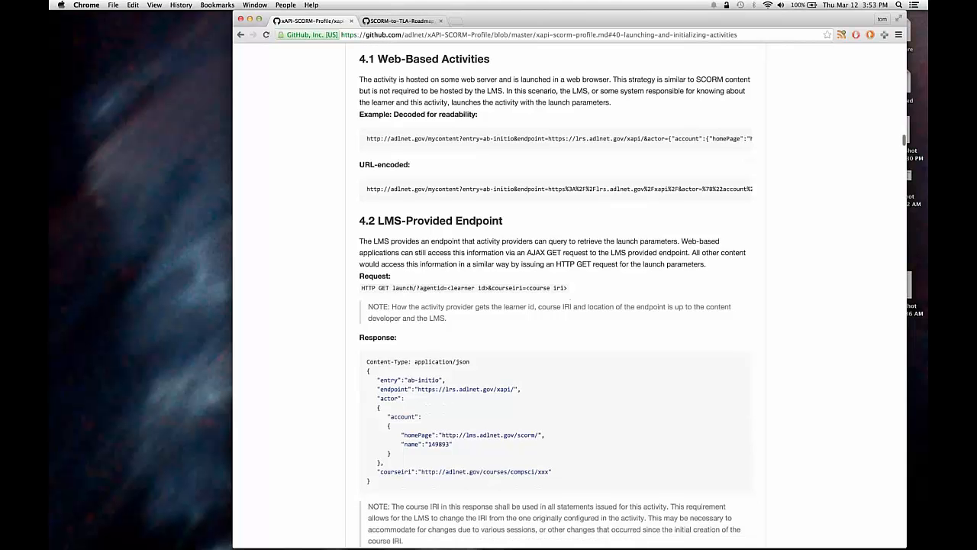
pyautogui.scroll(-3)
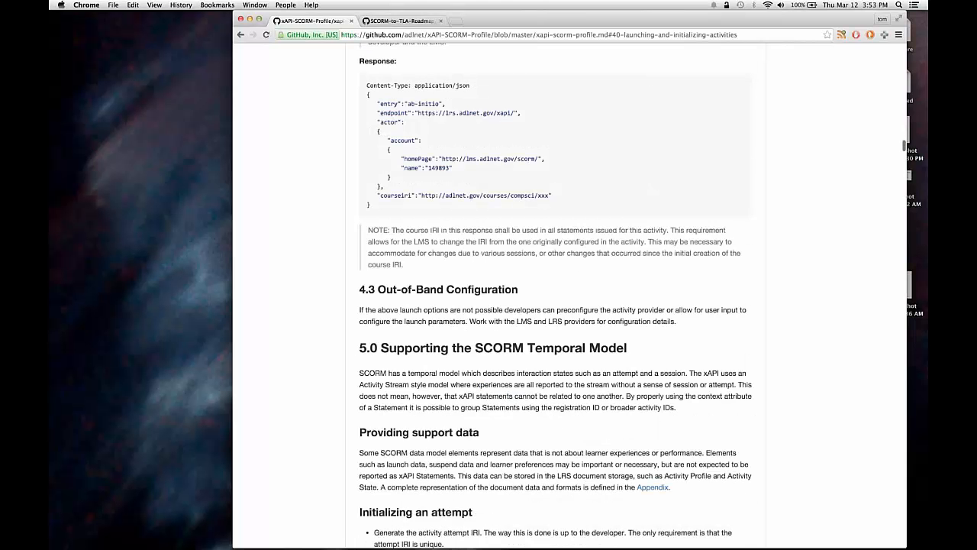
pyautogui.scroll(-3)
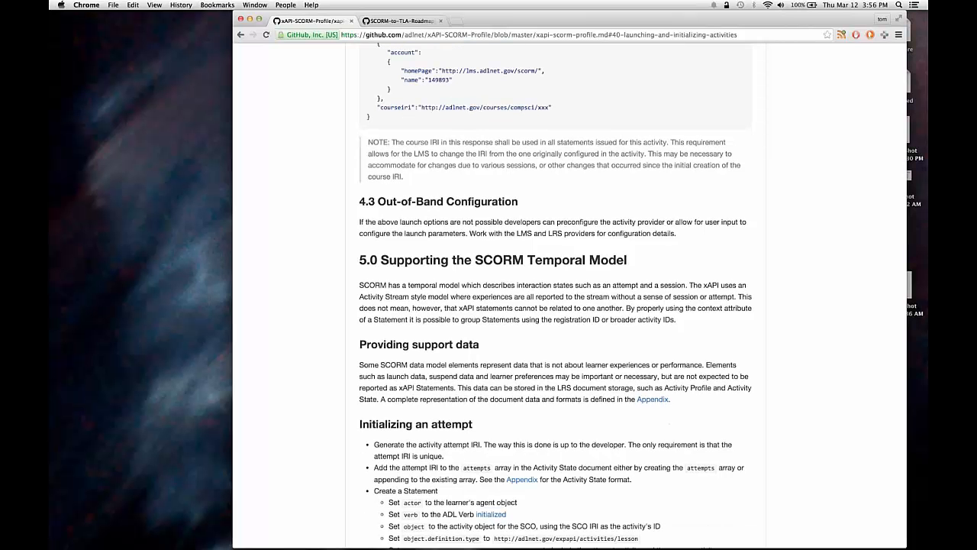
# Step: Scroll past Initializing an attempt to Reporting learner activity and Terminating an attempt
pyautogui.scroll(-3)
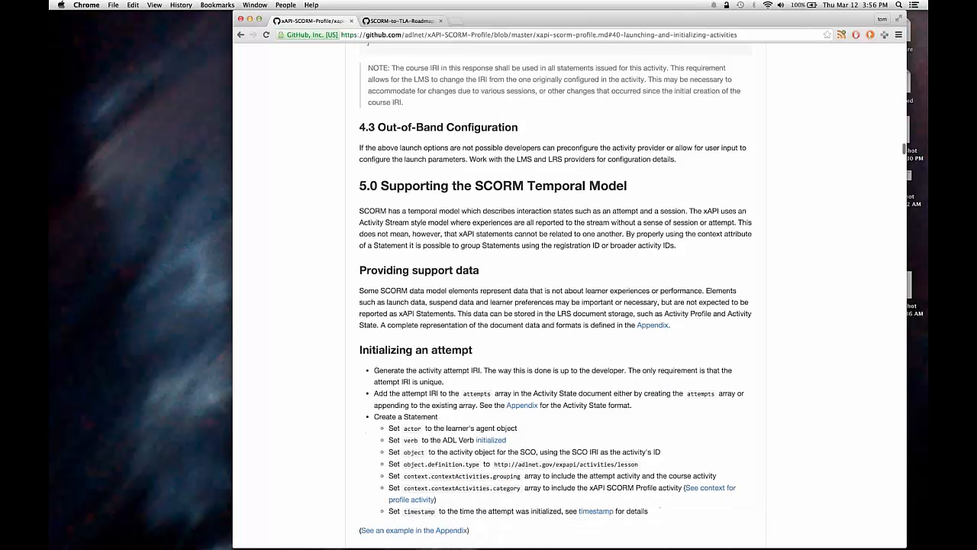
pyautogui.scroll(-3)
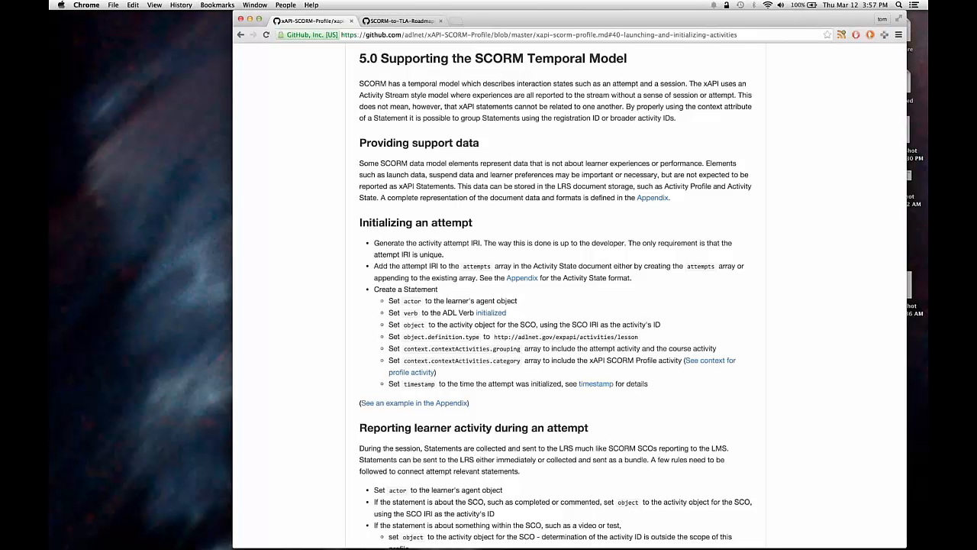
pyautogui.scroll(-3)
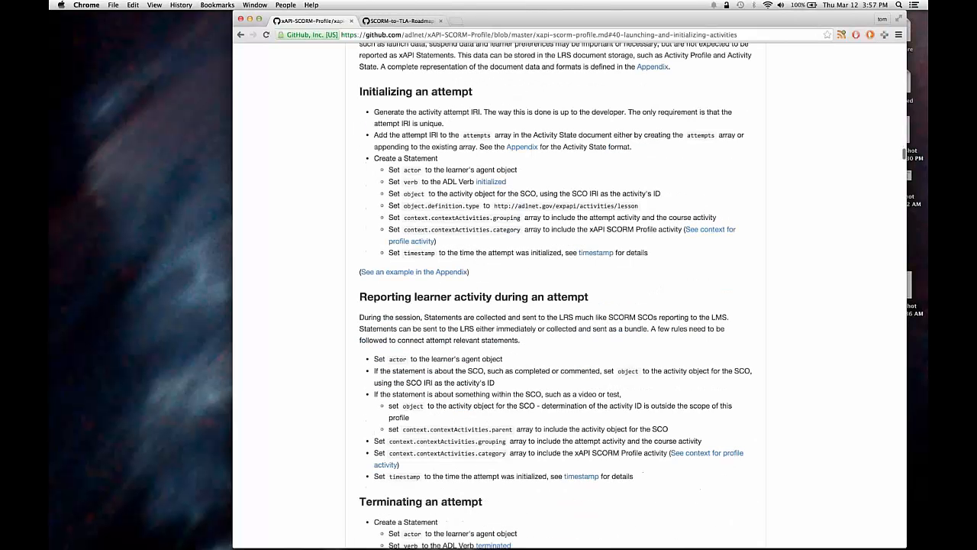
pyautogui.scroll(-3)
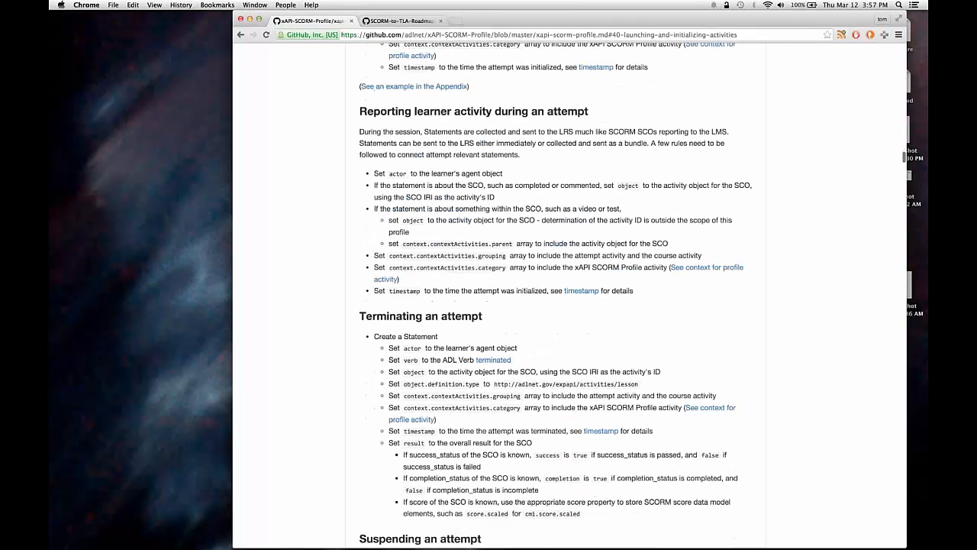
# Step: Scroll through the data model mapping past Exit, Interactions, Learner Preference and Mode
pyautogui.scroll(-3)
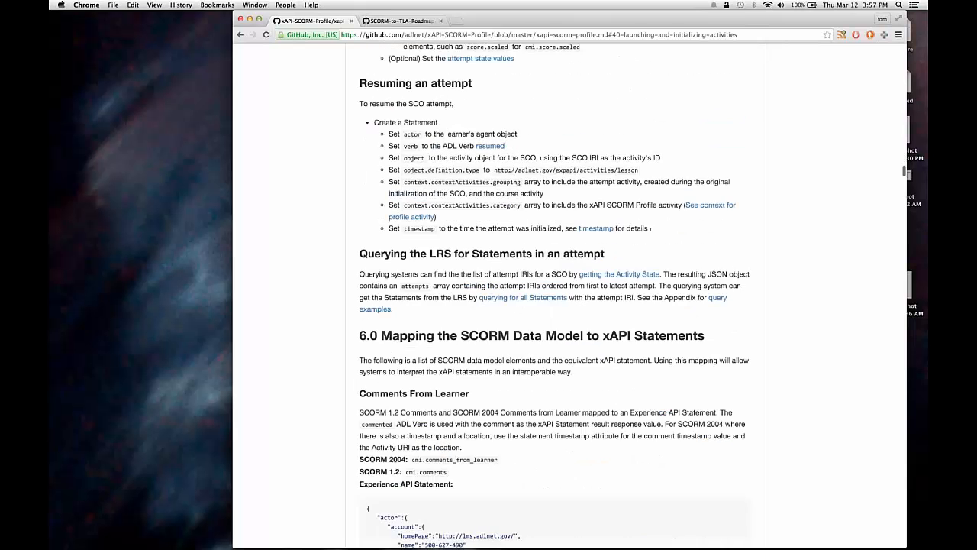
pyautogui.scroll(-3)
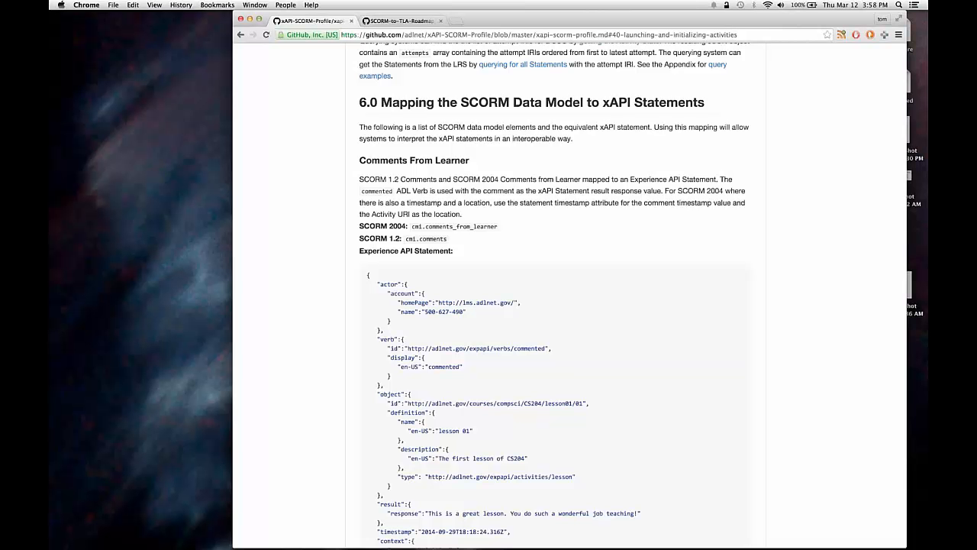
pyautogui.scroll(-3)
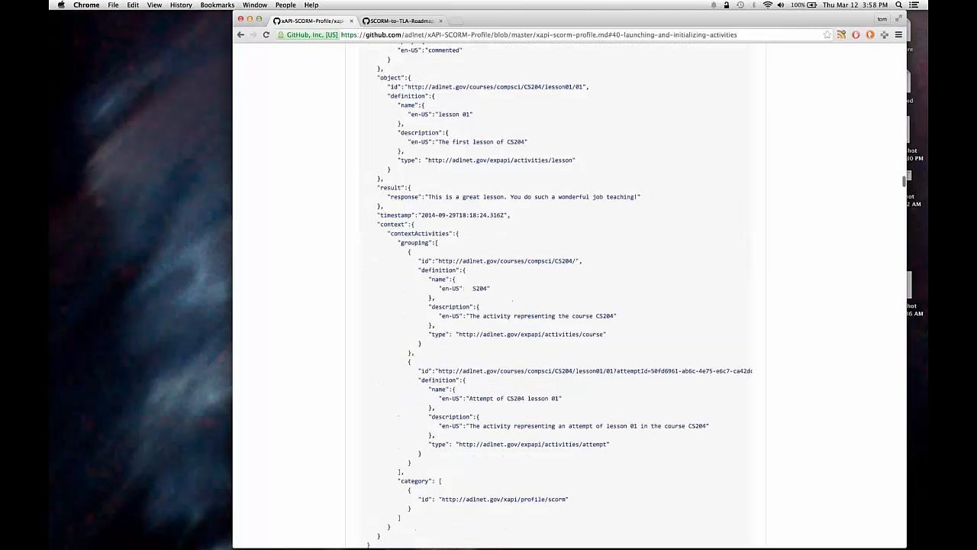
pyautogui.scroll(-3)
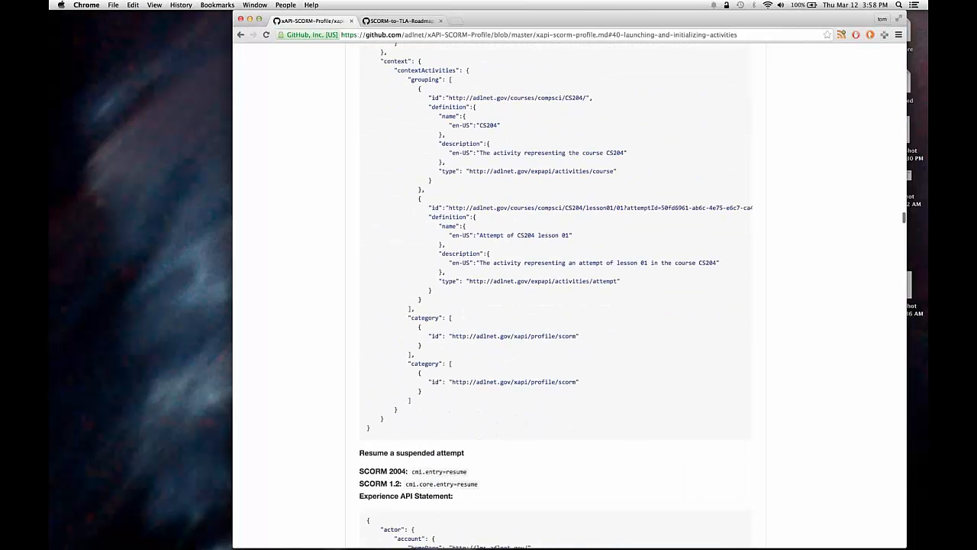
pyautogui.scroll(-3)
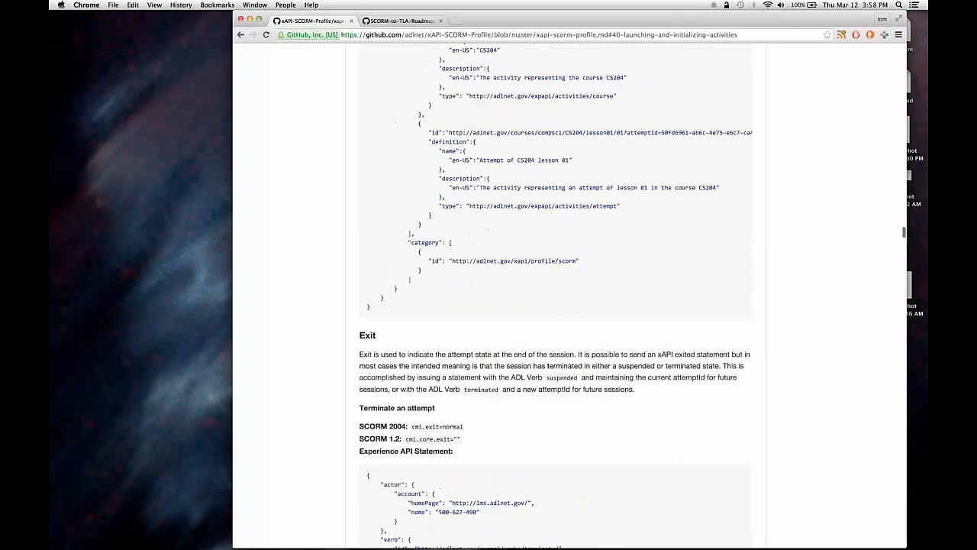
pyautogui.scroll(3)
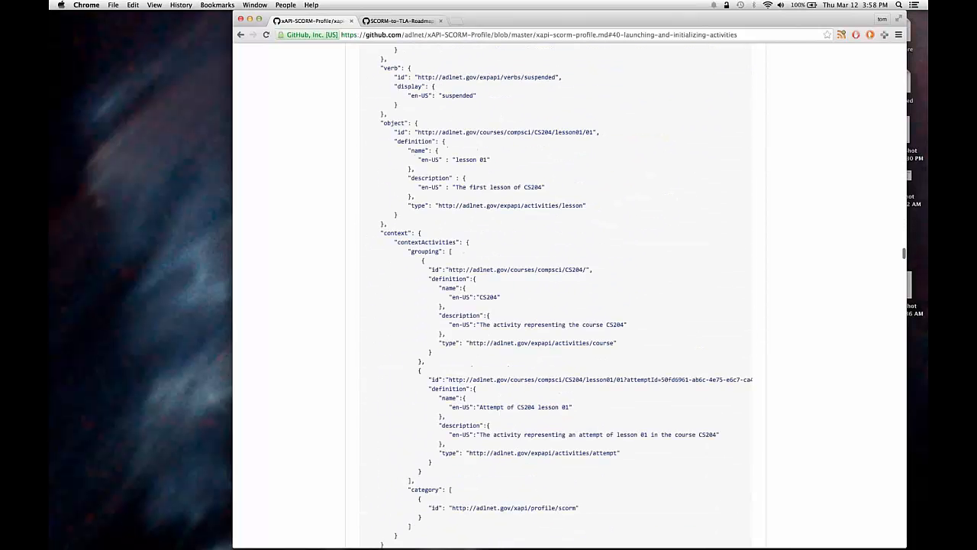
# Step: Scroll on to the Objectives, Scaled Passing Score and Score entries
pyautogui.scroll(-3)
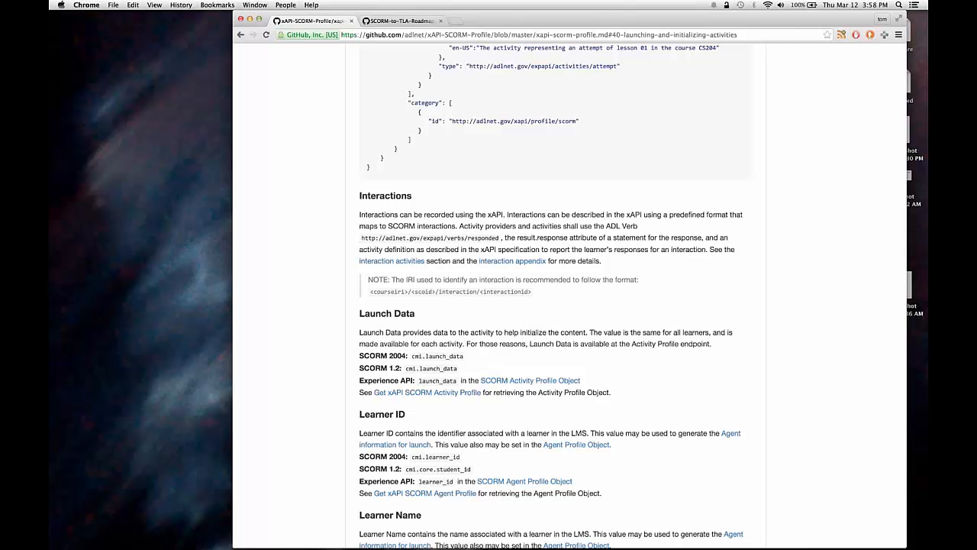
pyautogui.scroll(-3)
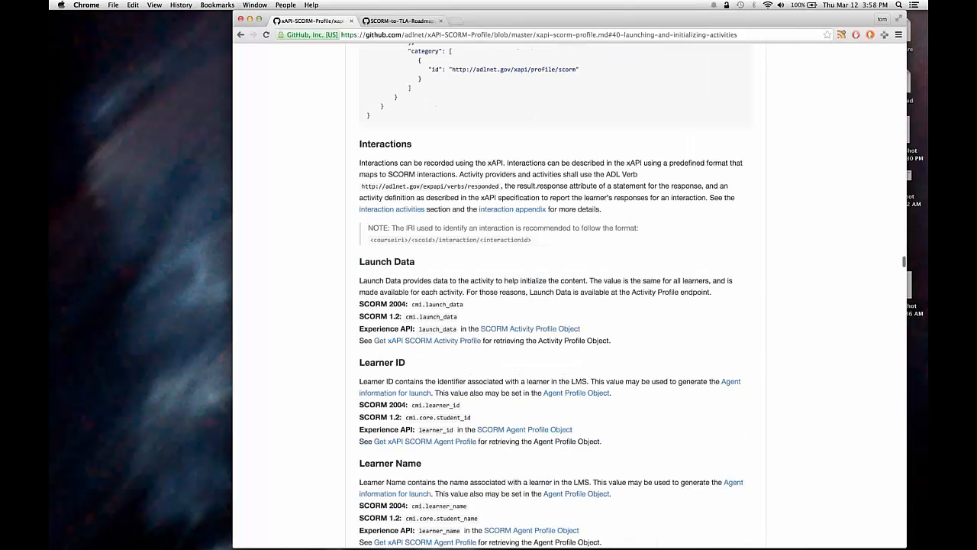
pyautogui.scroll(-3)
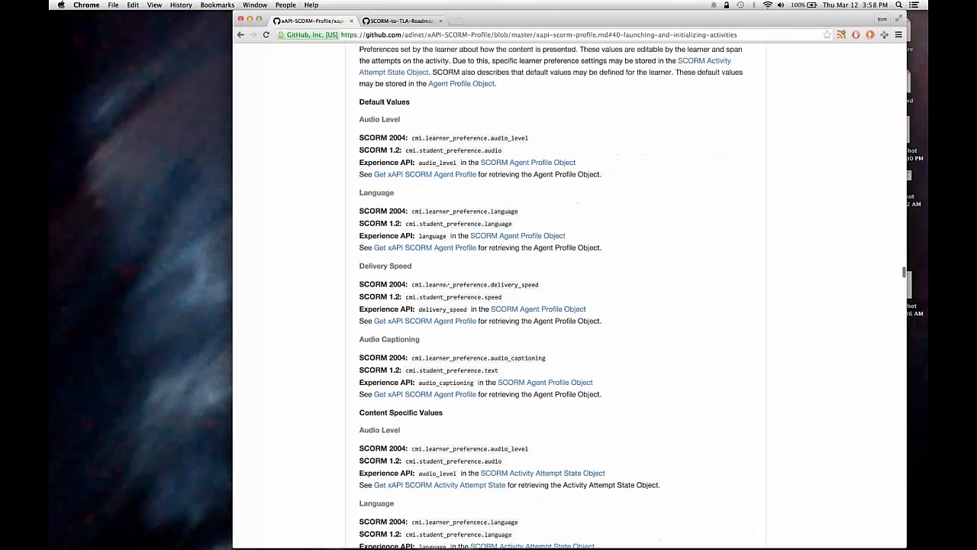
pyautogui.scroll(-3)
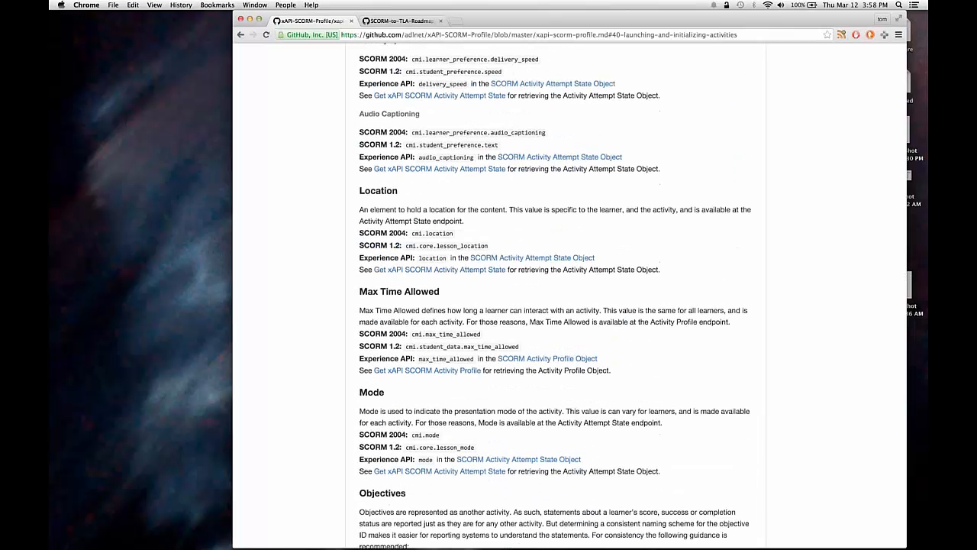
pyautogui.scroll(-3)
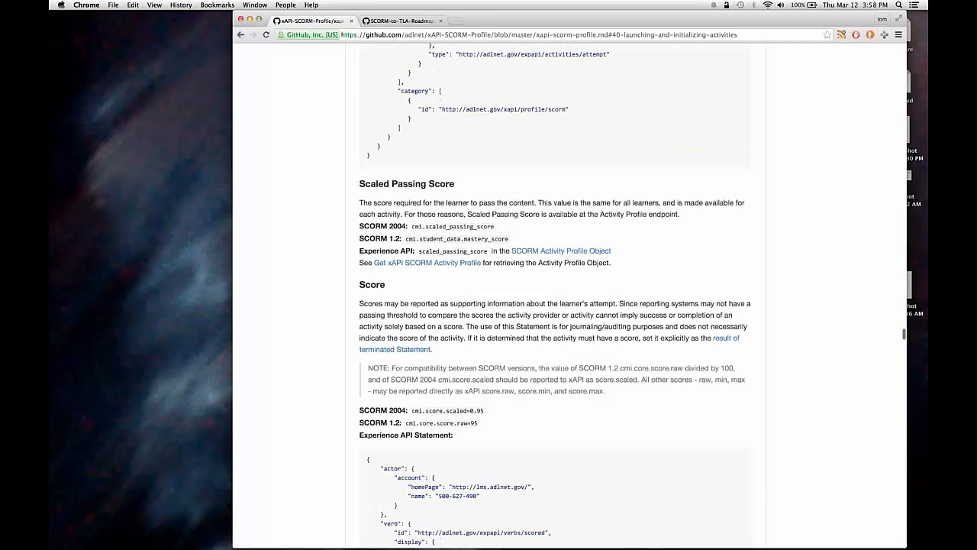
# Step: Scroll through section 7.0 status rules to the Appendix's Initialize a SCO Attempt example
pyautogui.scroll(-3)
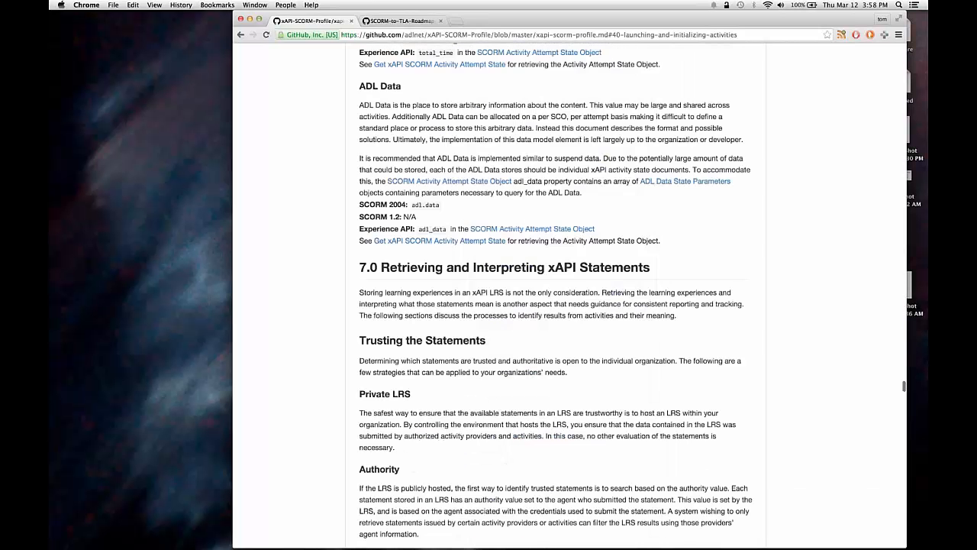
pyautogui.scroll(-3)
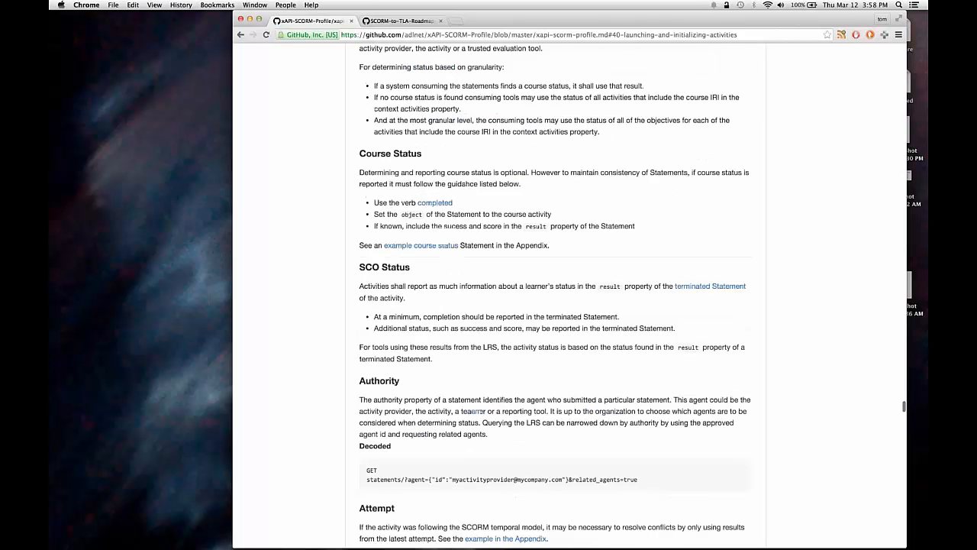
pyautogui.scroll(3)
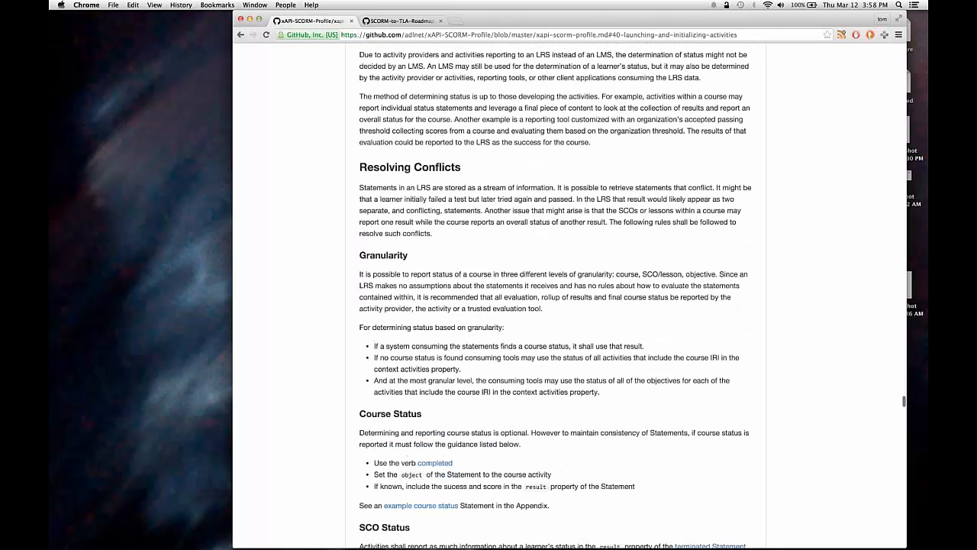
pyautogui.scroll(3)
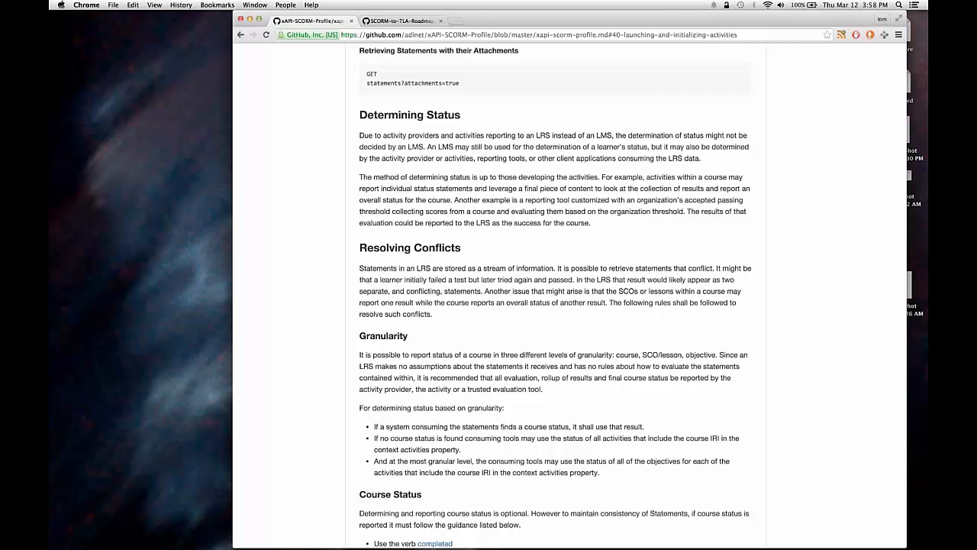
pyautogui.scroll(-3)
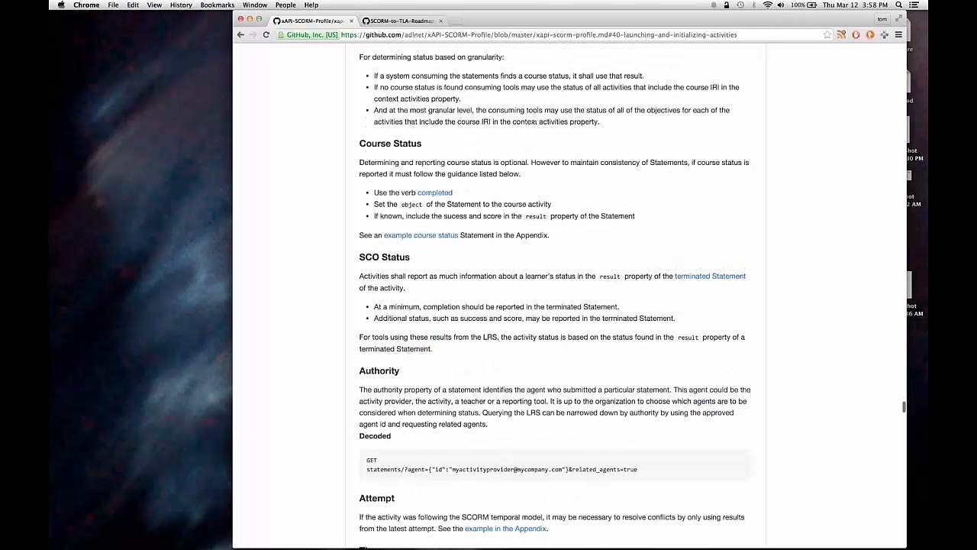
pyautogui.scroll(-3)
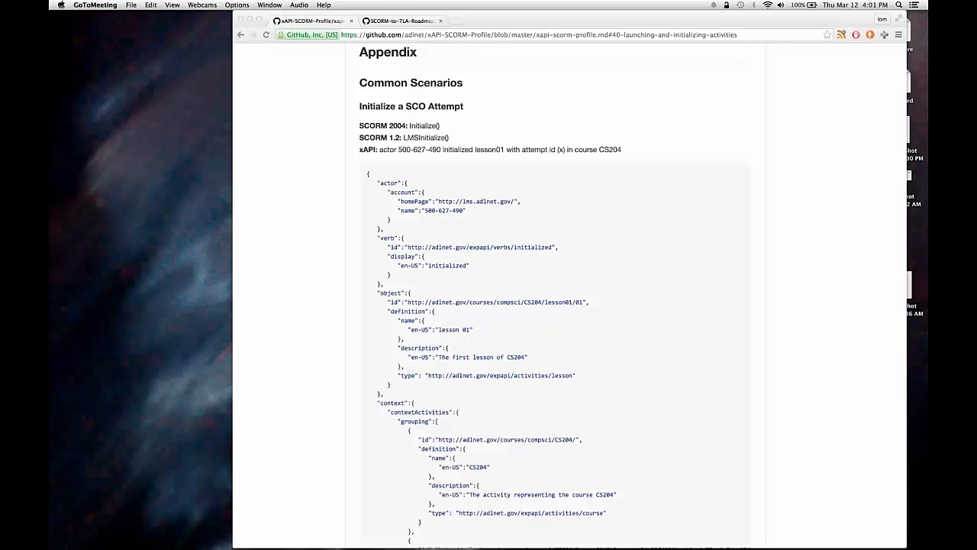
# Step: Switch to the SCORM-to-TLA-Roadmap tab showing the examples/ITSEC2014 folder and its README
pyautogui.click(399, 21)
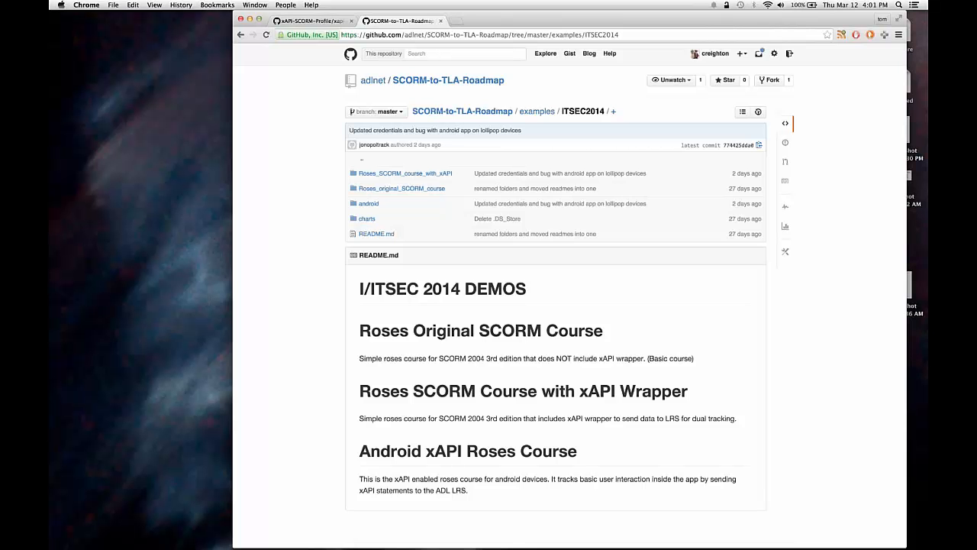
pyautogui.moveTo(449, 79)
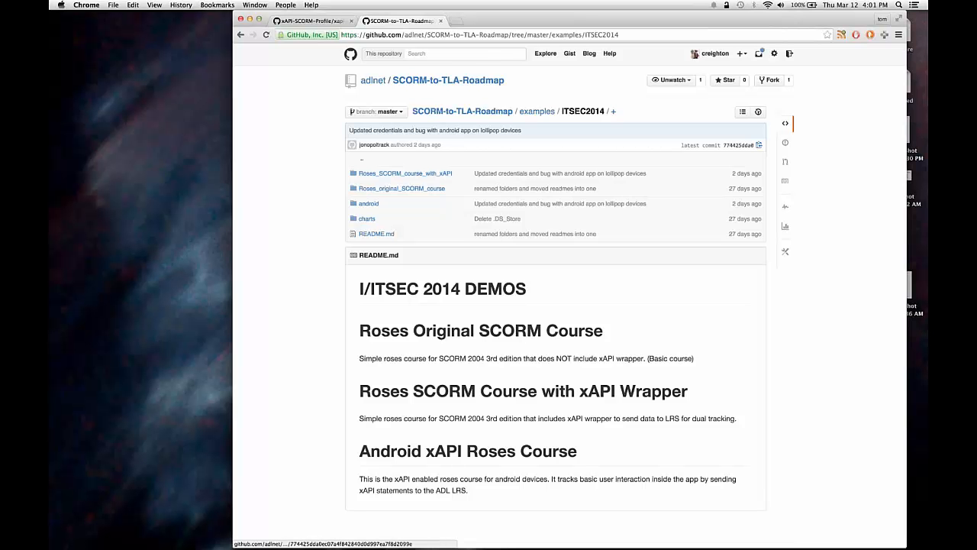
pyautogui.moveTo(401, 189)
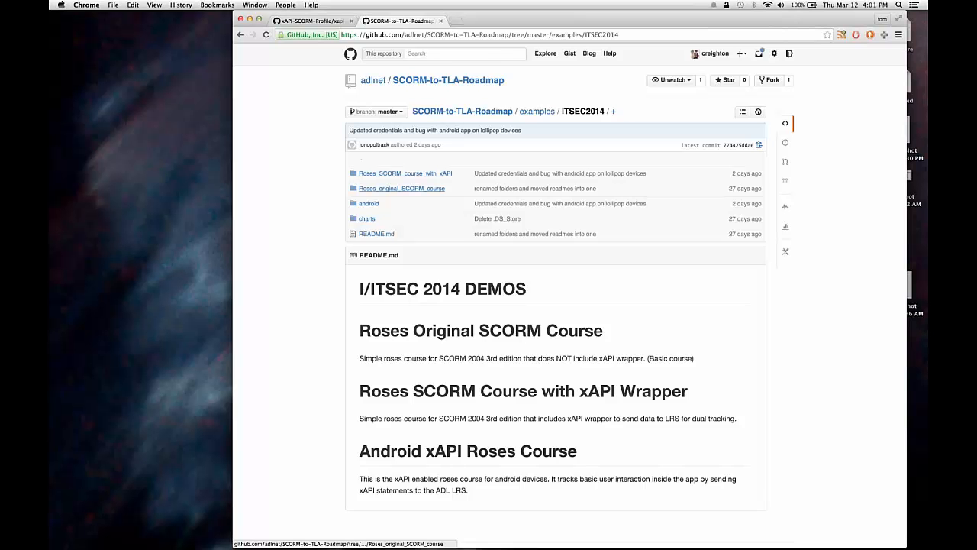
pyautogui.moveTo(403, 174)
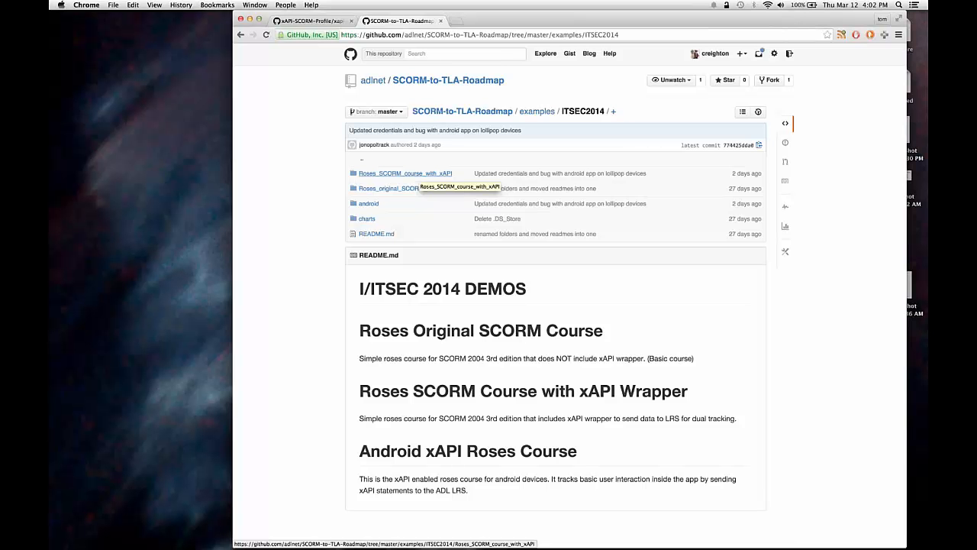
pyautogui.moveTo(404, 189)
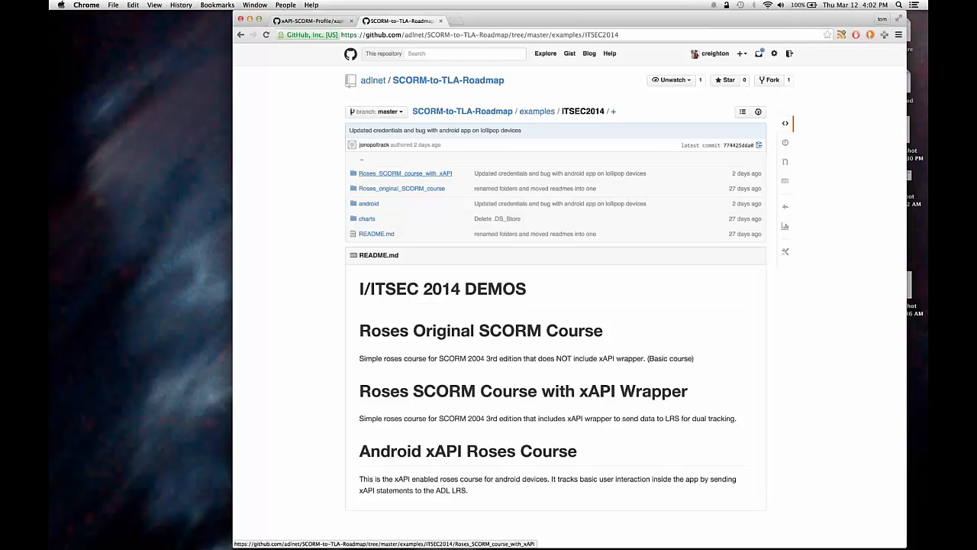
pyautogui.moveTo(370, 203)
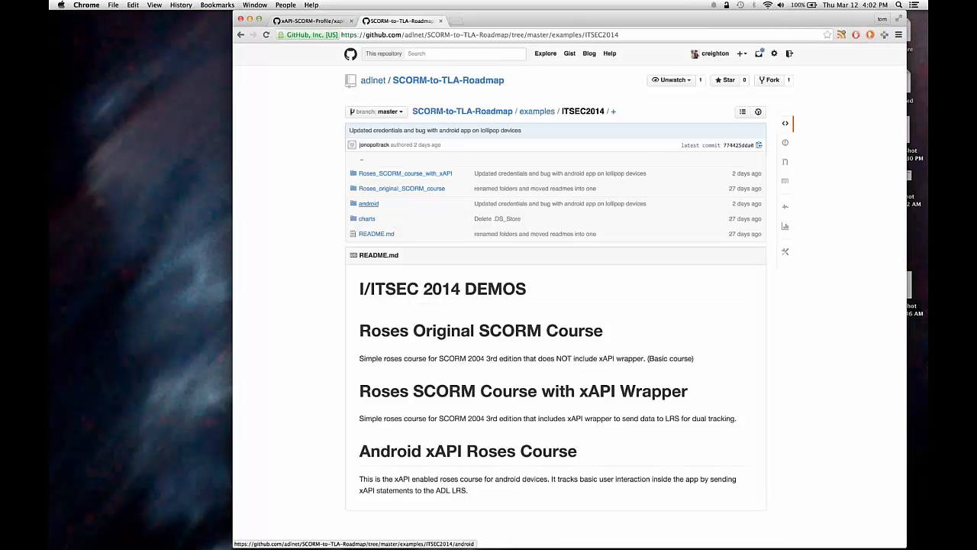
pyautogui.moveTo(370, 203)
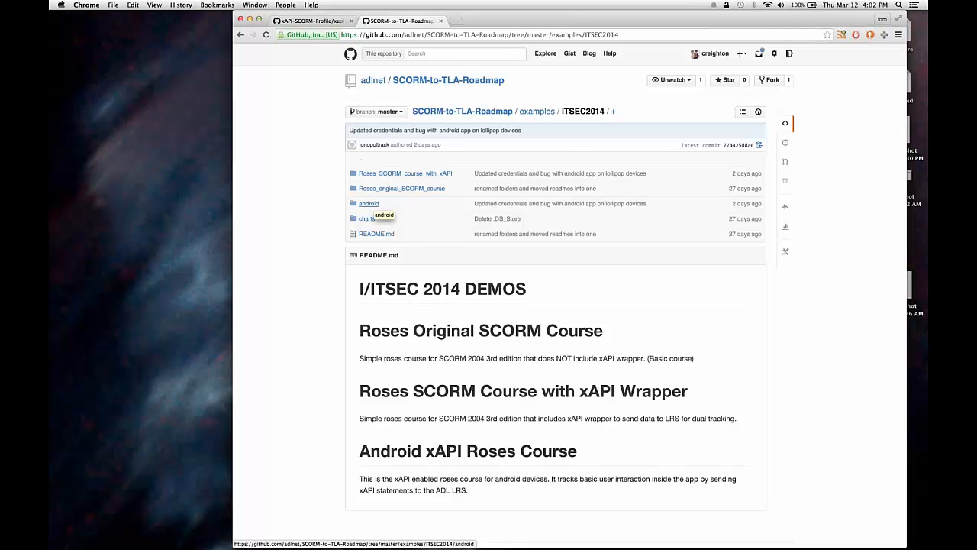